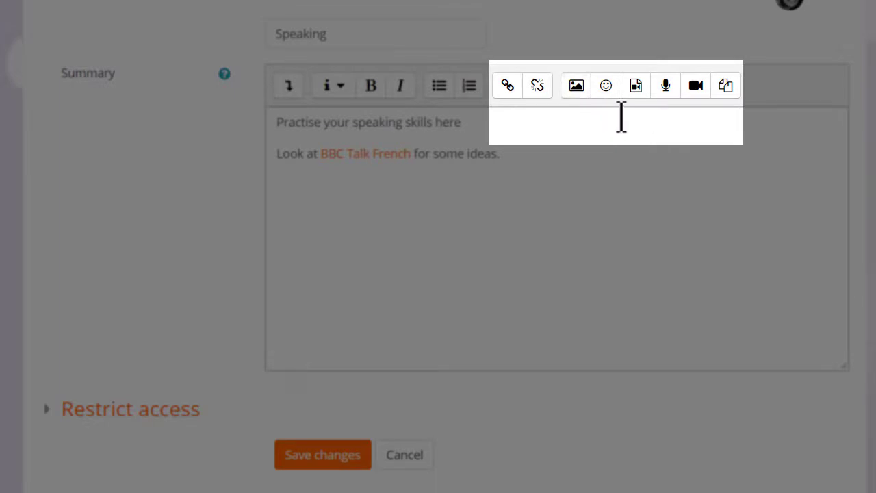
pyautogui.moveTo(650, 107)
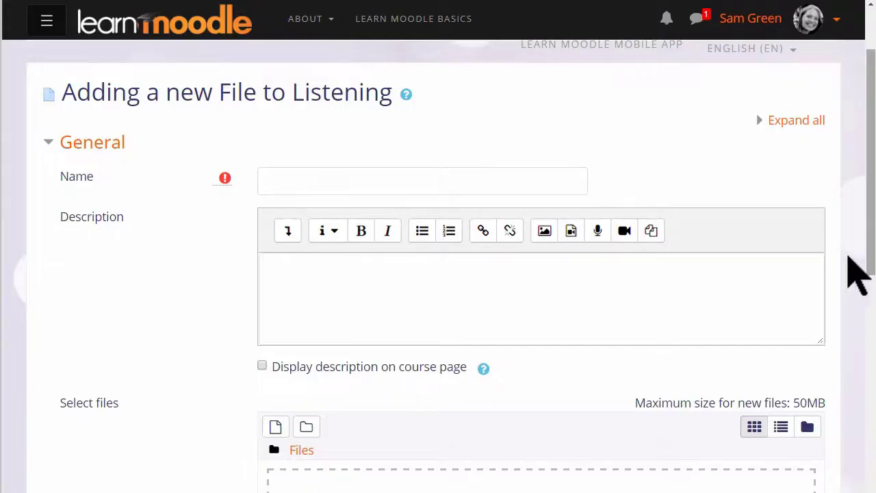
# - Open the File picker from Select files for the Listening file resource
pyautogui.scroll(-3)
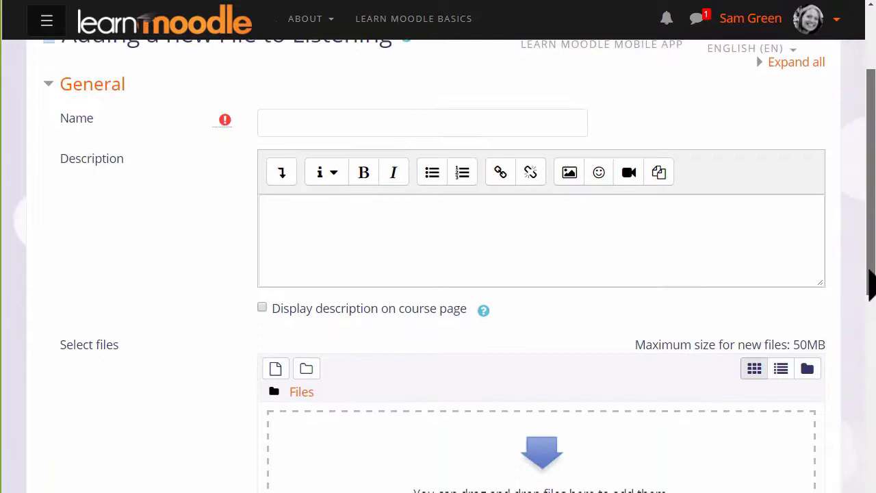
pyautogui.scroll(-3)
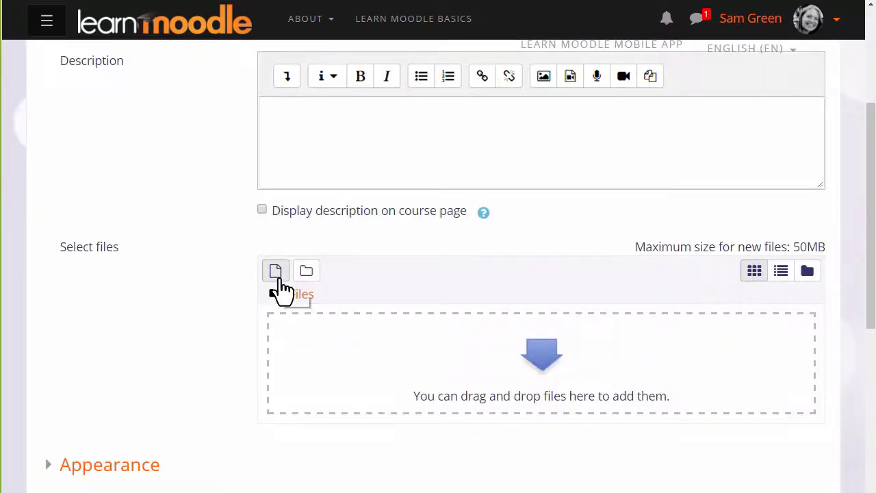
pyautogui.click(276, 270)
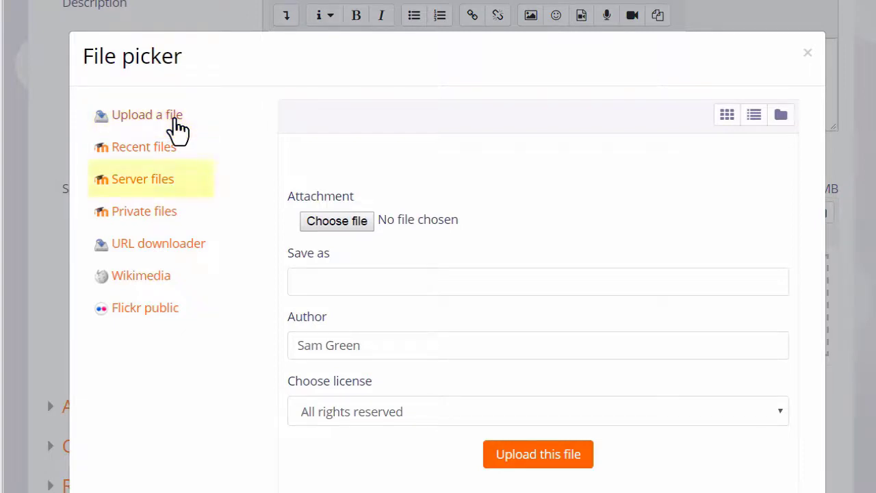
# - Browse the Server files repository, then switch to the Recent files repository
pyautogui.click(142, 178)
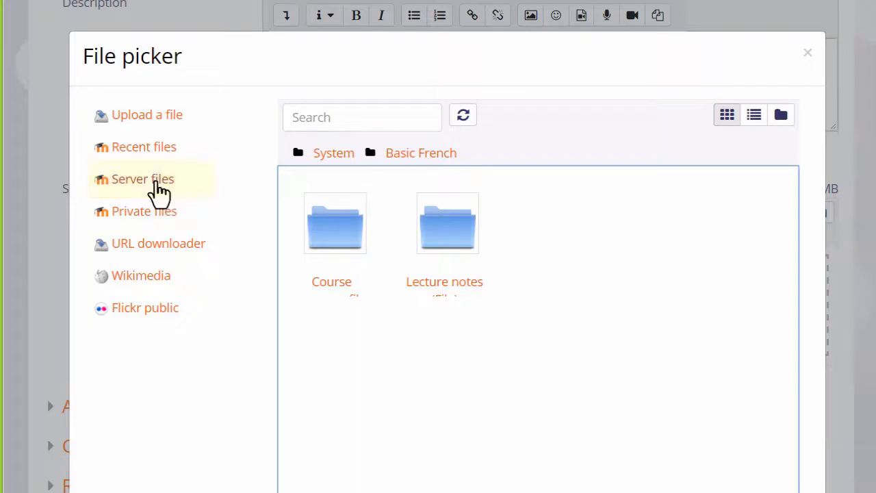
pyautogui.click(143, 147)
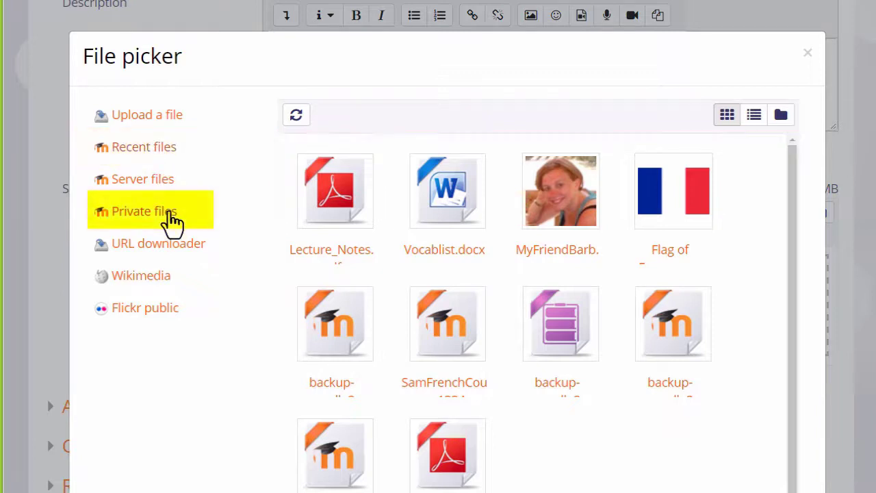
# - Browse Private files, then show the URL downloader with its empty URL field
pyautogui.click(144, 211)
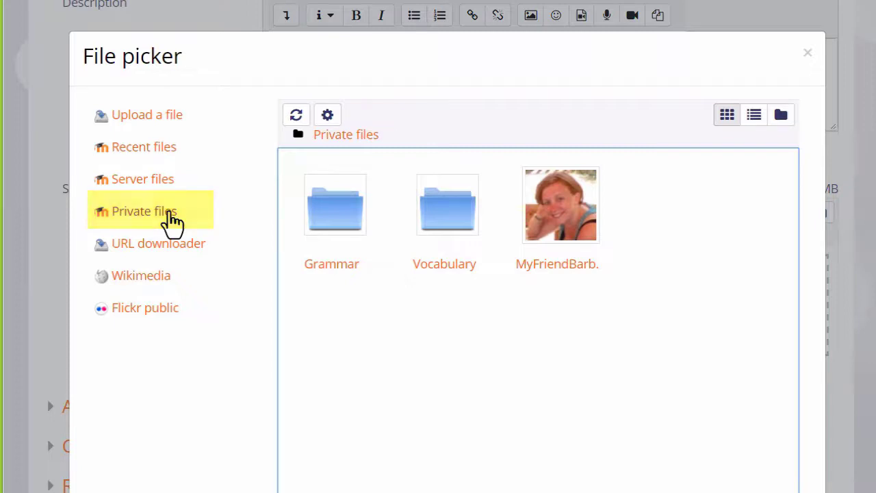
pyautogui.click(158, 243)
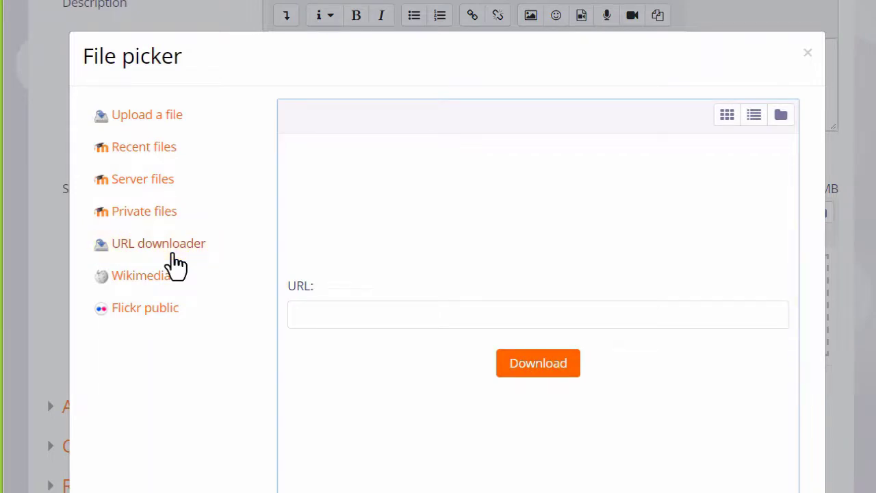
pyautogui.moveTo(169, 287)
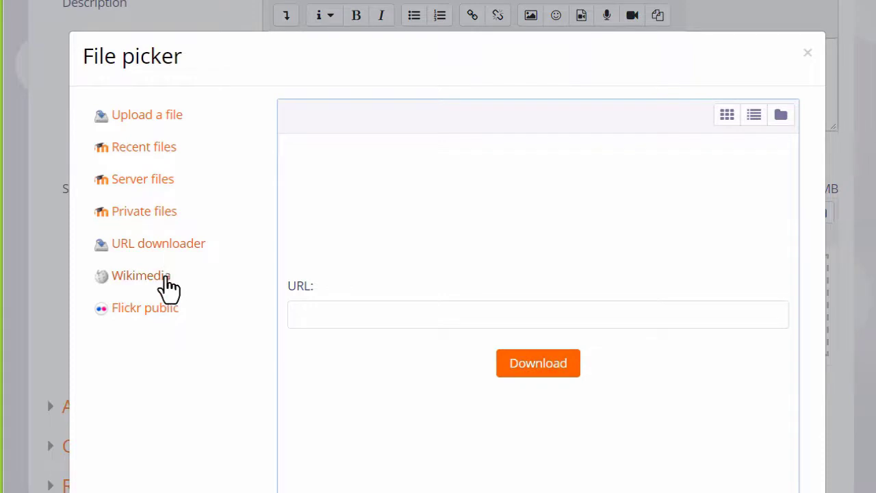
# - Search the Wikimedia repository for 'cats' to show matching images
pyautogui.click(140, 275)
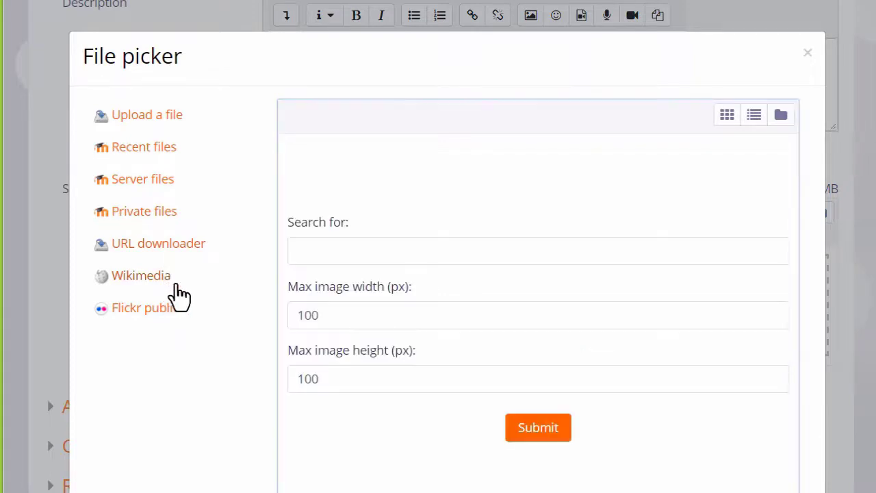
pyautogui.write('ca')
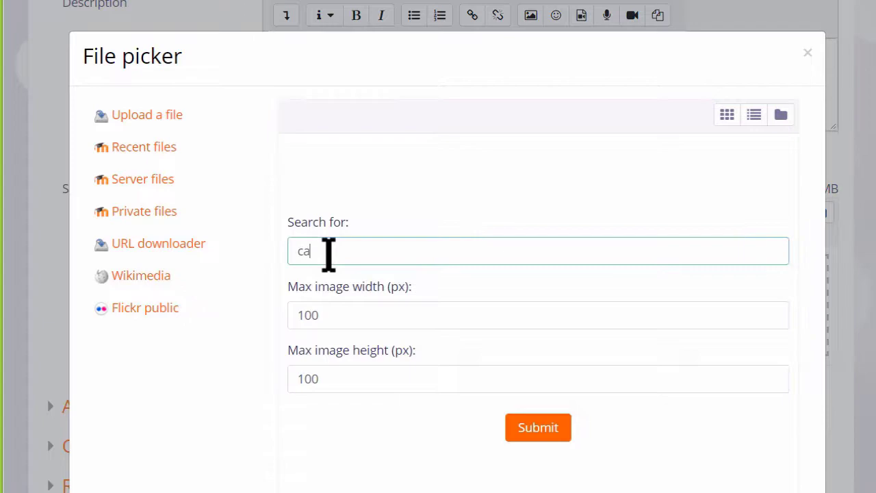
pyautogui.write('ts')
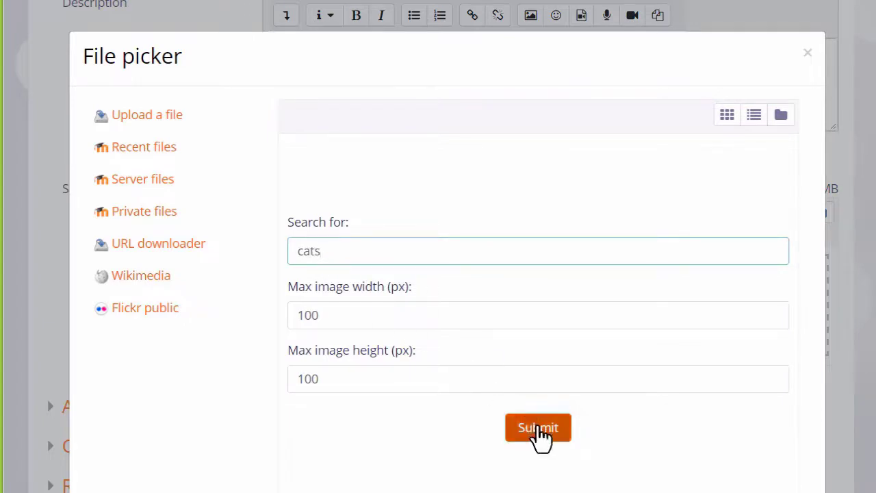
pyautogui.click(538, 427)
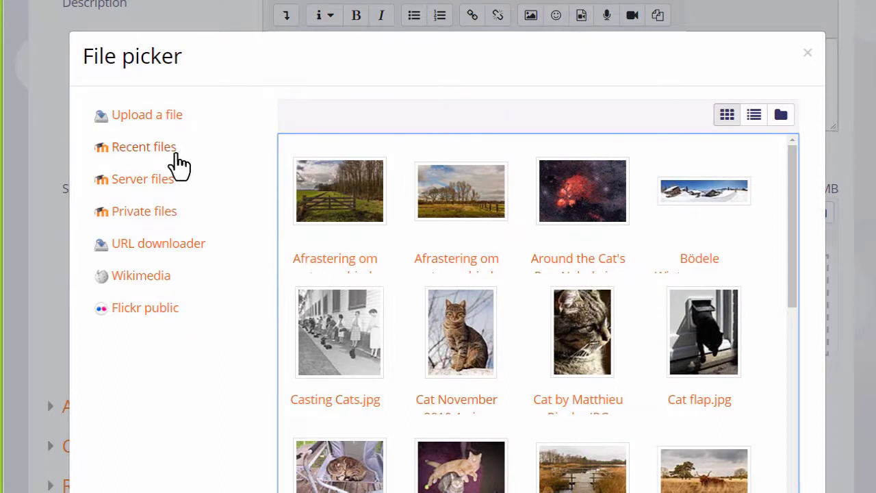
# - Show Recent files in list, then details, then back to icon view
pyautogui.click(782, 114)
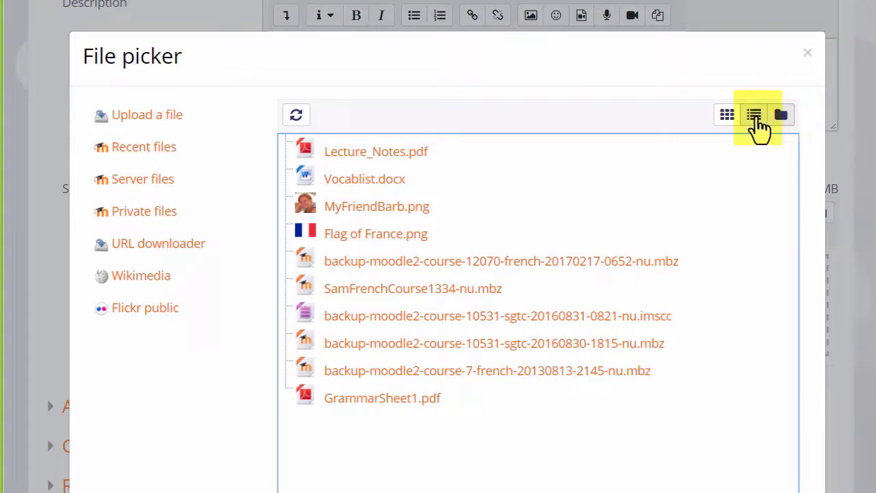
pyautogui.click(753, 114)
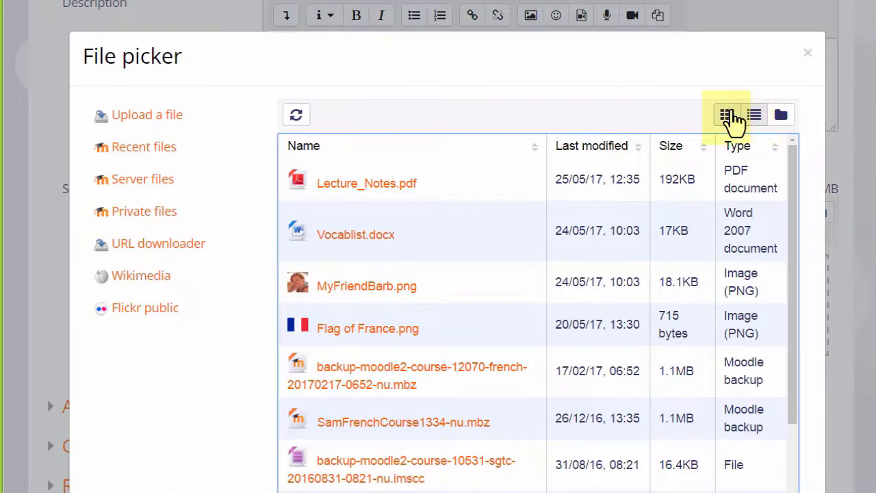
pyautogui.click(726, 114)
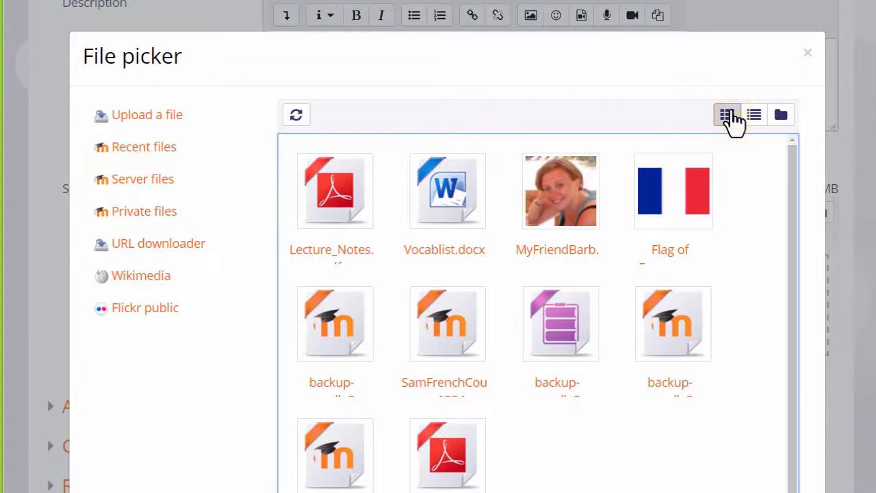
pyautogui.click(335, 191)
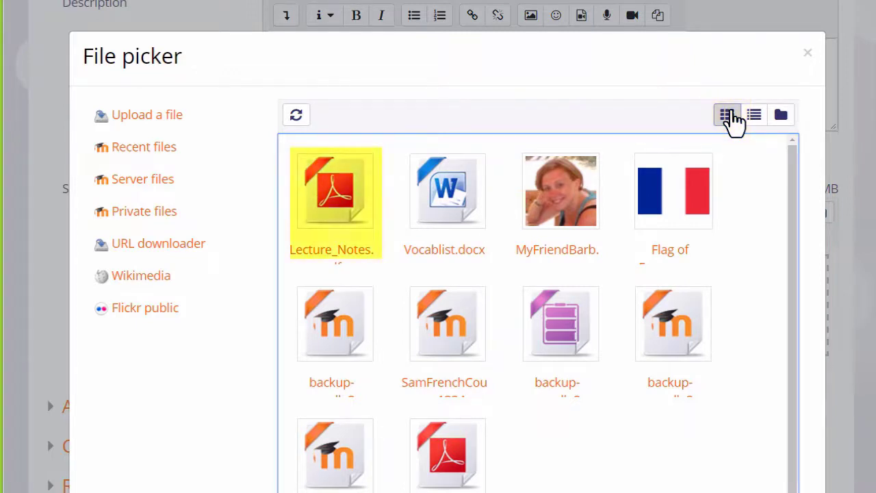
pyautogui.click(445, 191)
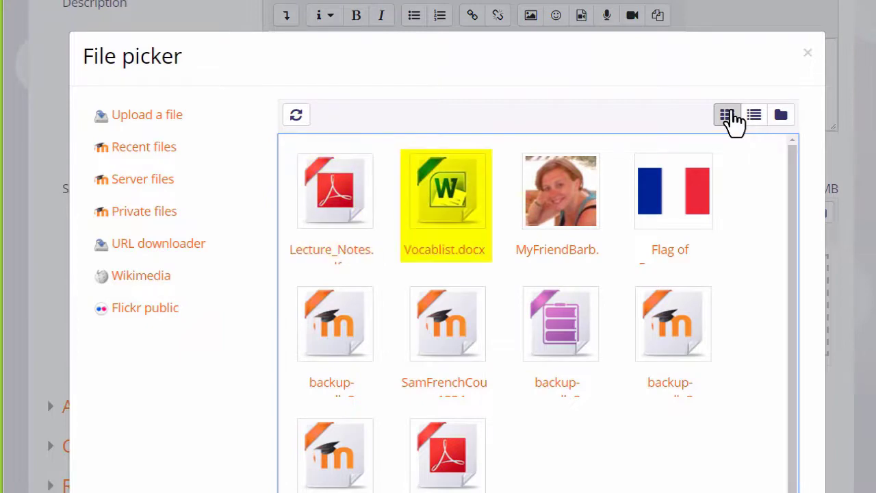